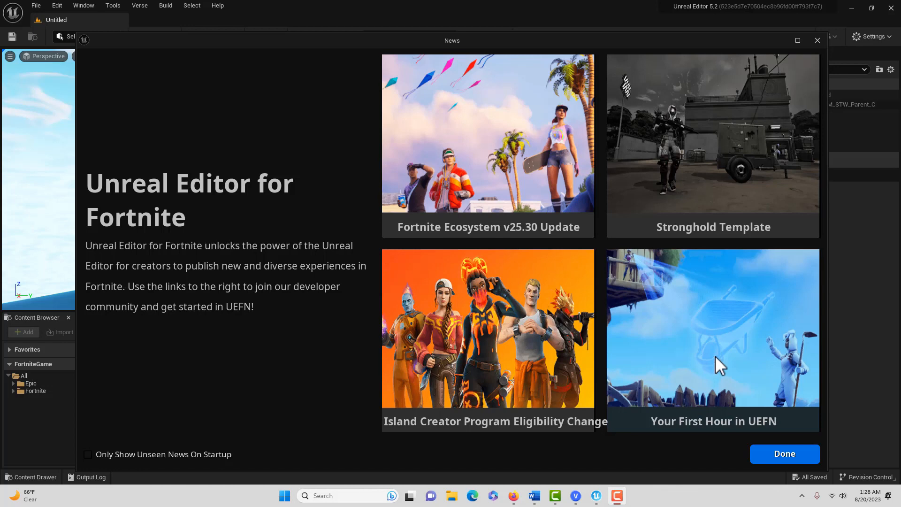
mouse_move(715, 366)
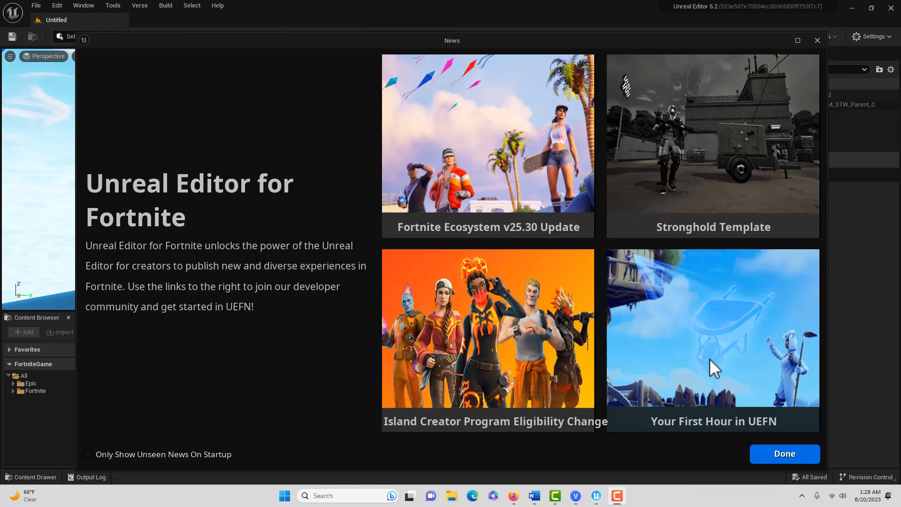
mouse_move(700, 440)
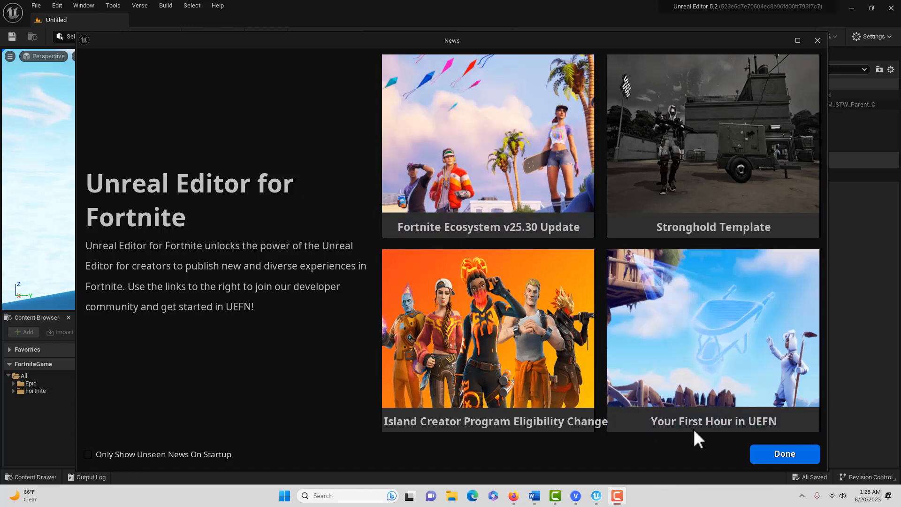
- Dismiss the news and create MyProjectA from the Blank island template
left_click(784, 453)
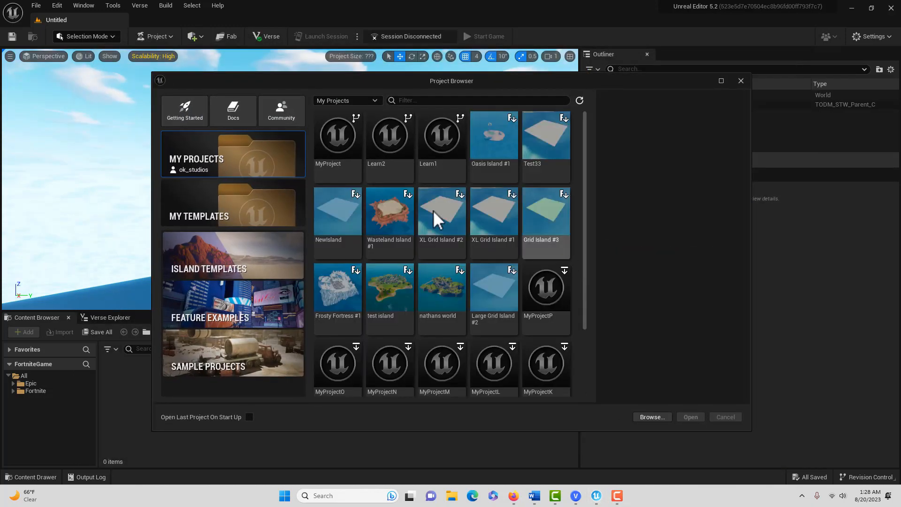
left_click(233, 255)
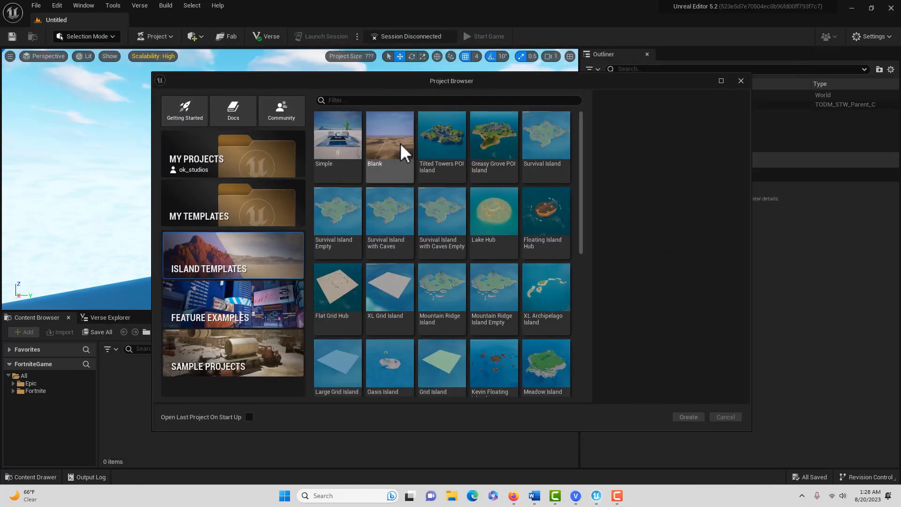
left_click(388, 135)
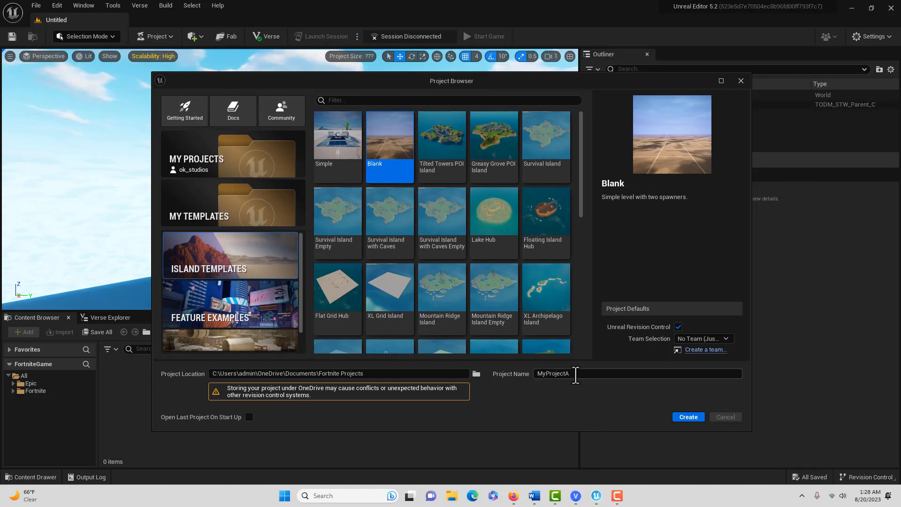
left_click(688, 417)
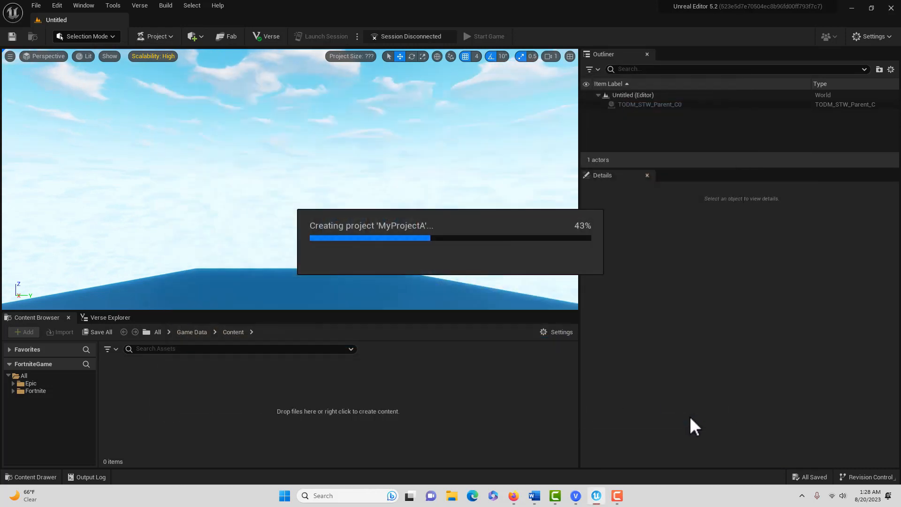
mouse_move(212, 112)
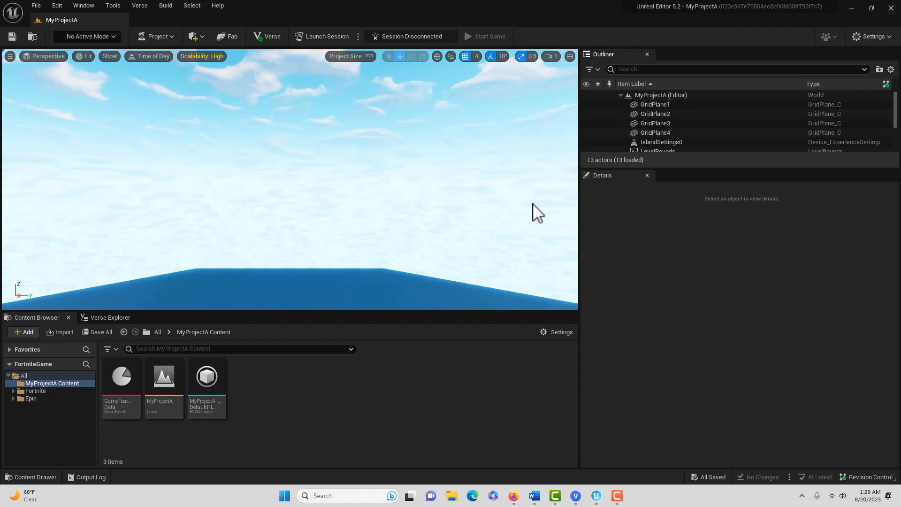
mouse_move(439, 265)
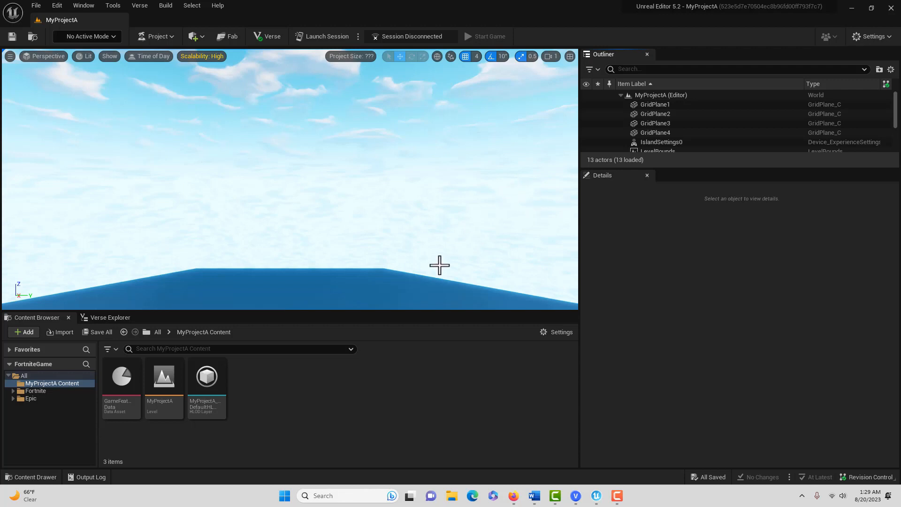
mouse_move(309, 400)
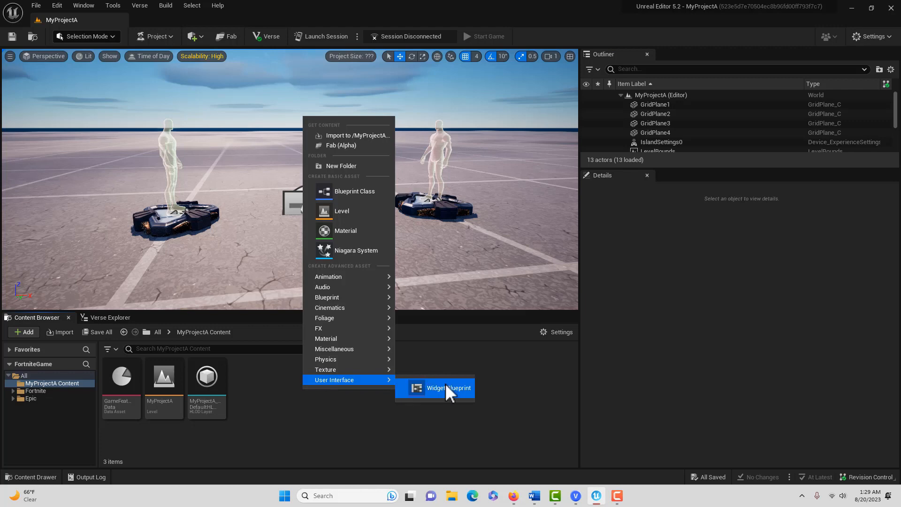
- Create a Widget Blueprint based on a plain User Widget and name it MyFirstMessage
left_click(453, 387)
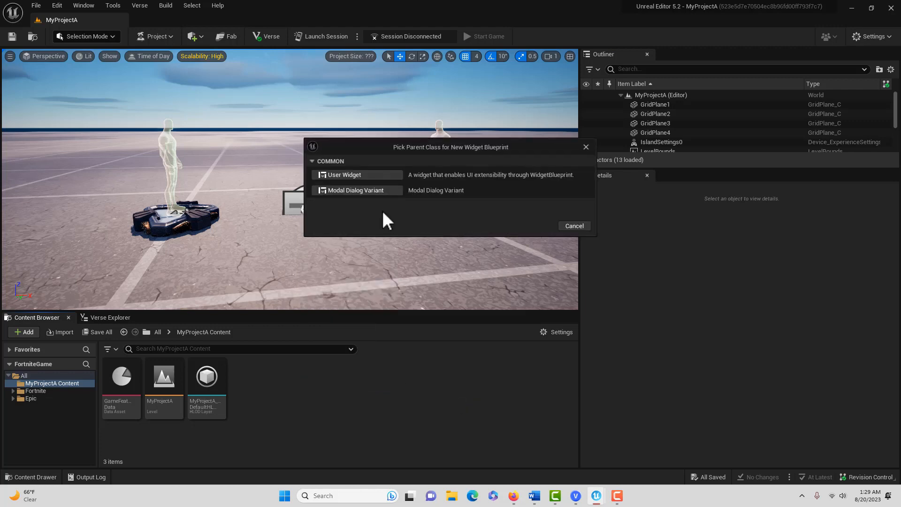
left_click(345, 174)
type("My")
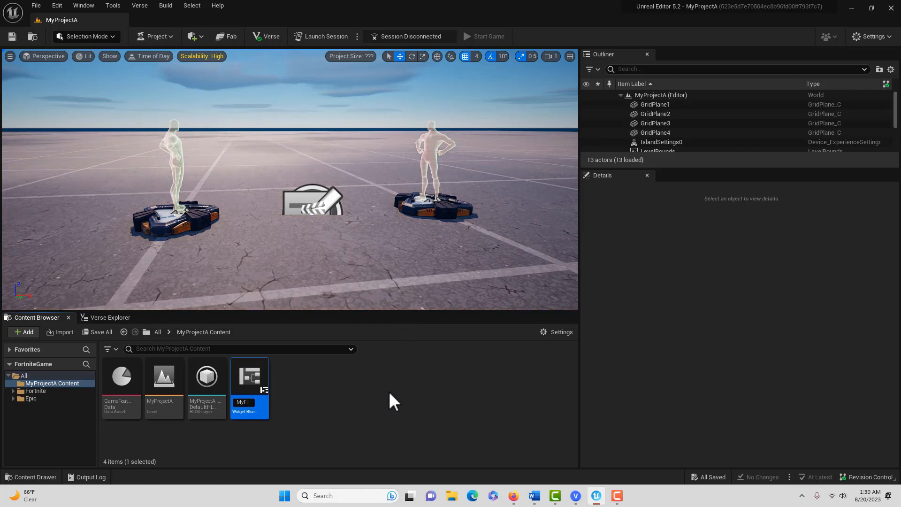
type("FirstMess")
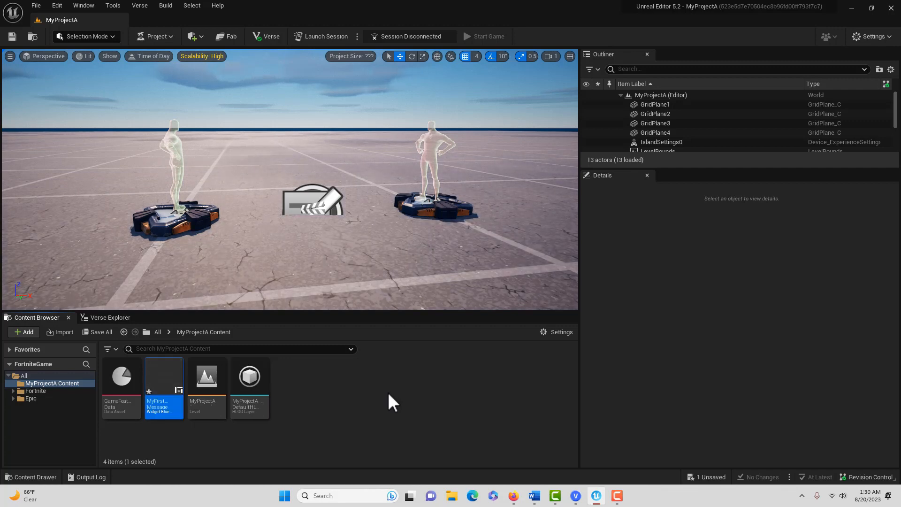
mouse_move(170, 390)
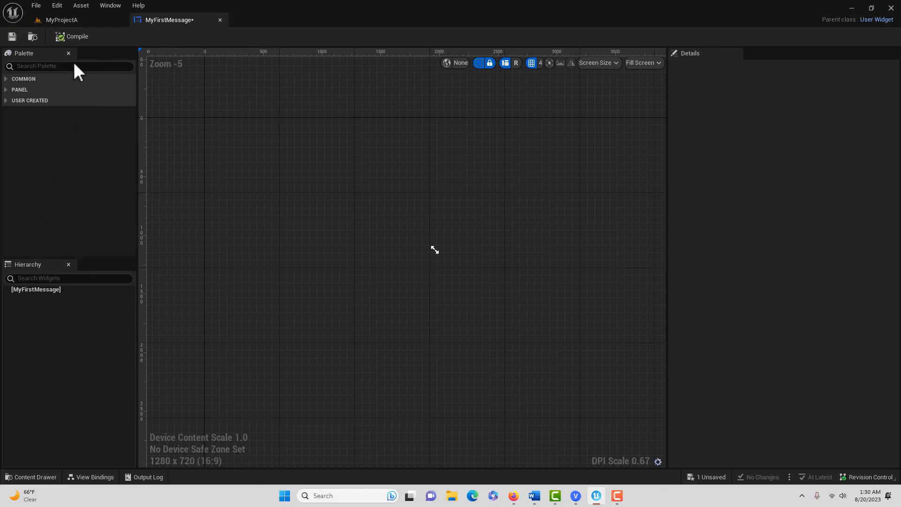
- Find the Canvas Panel in the Palette to use as the MyFirstMessage root
type("ca")
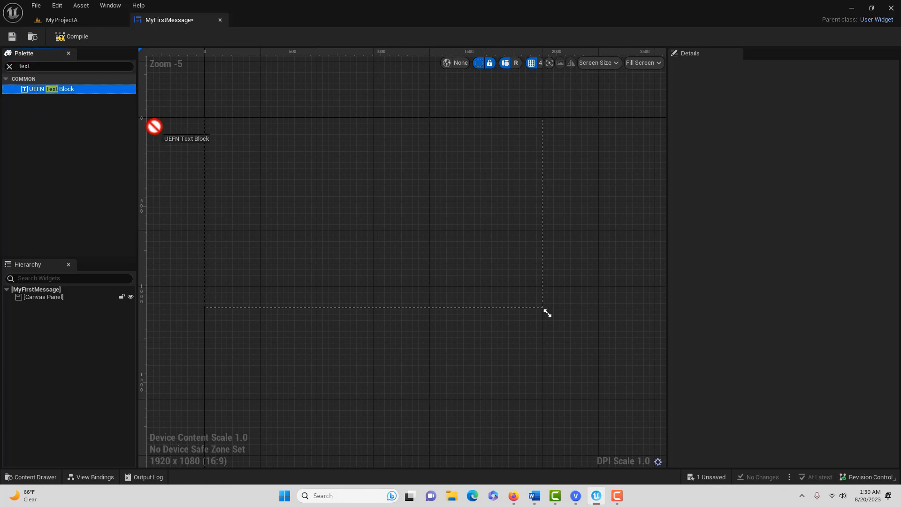
- Add a UEFN Text Block to the canvas and move it to the centre
left_click_drag(51, 88, 235, 143)
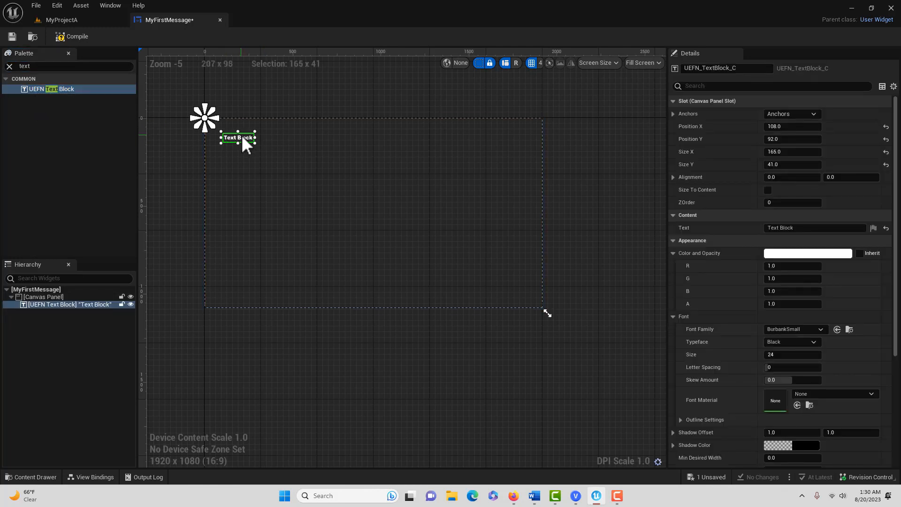
left_click_drag(237, 137, 367, 210)
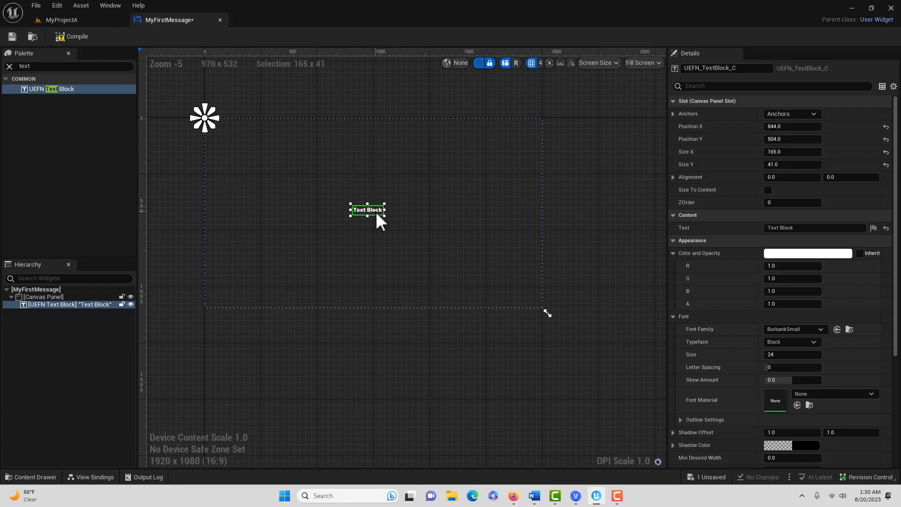
mouse_move(768, 190)
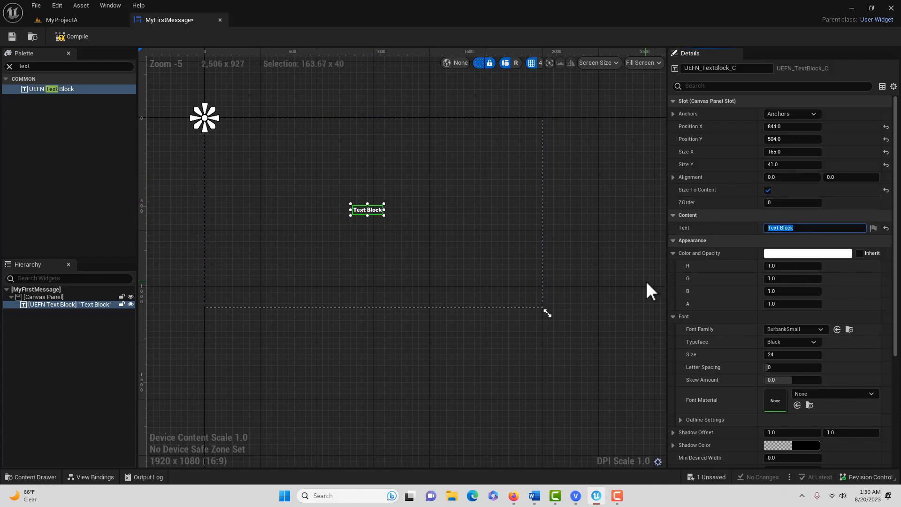
- Set the text block to read 'Dream Big' and colour it pure red
type("D")
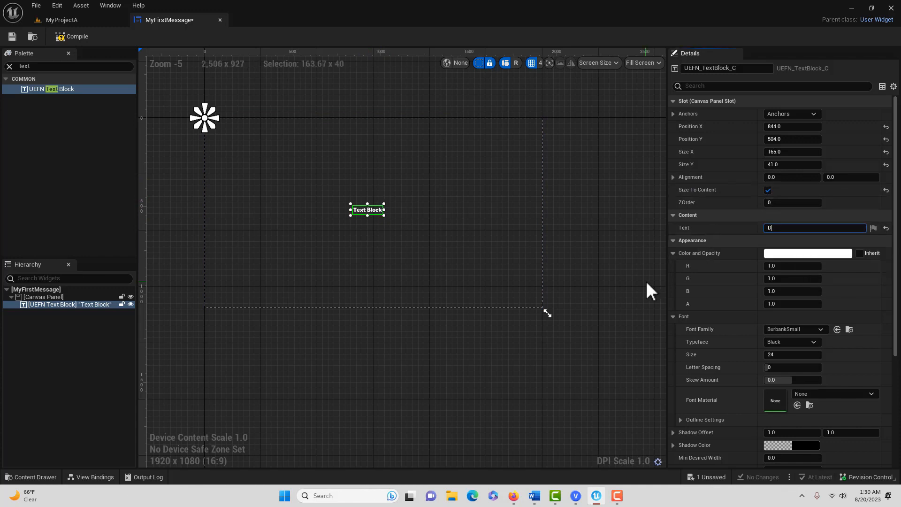
type("Dream")
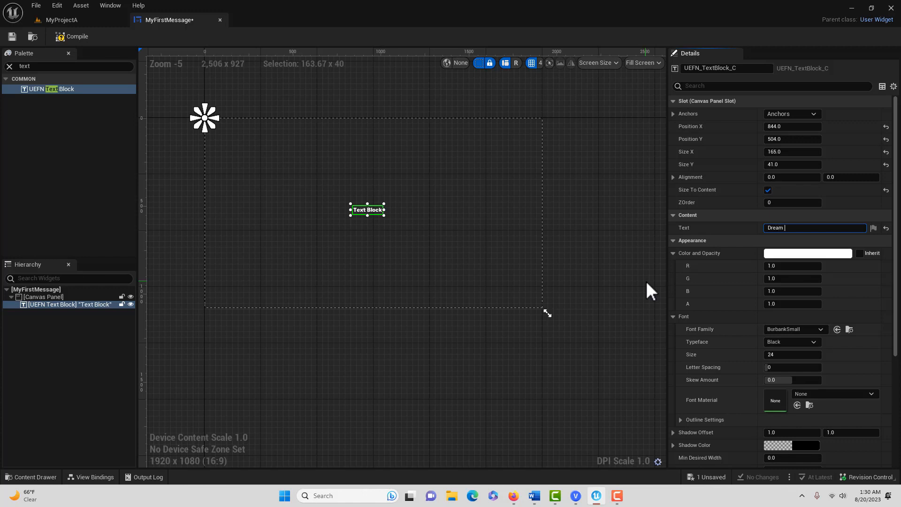
type("Big")
left_click(792, 354)
type("136")
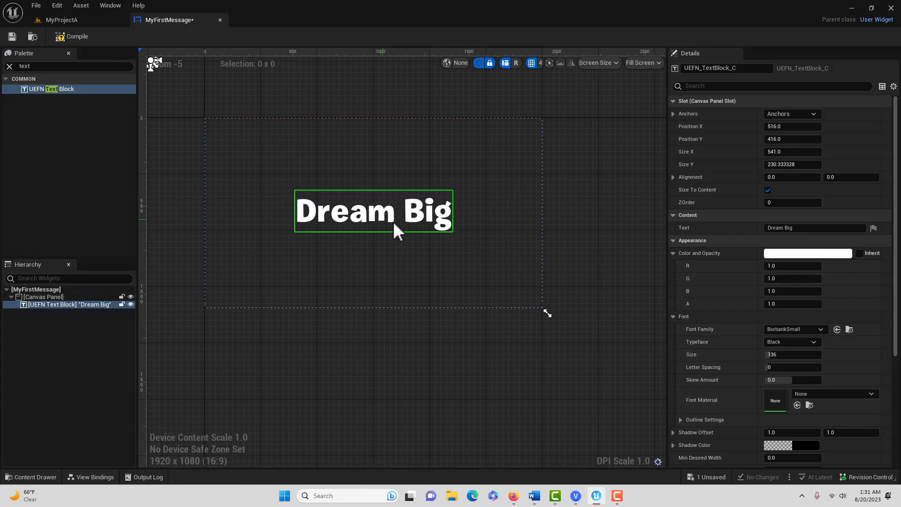
left_click(807, 252)
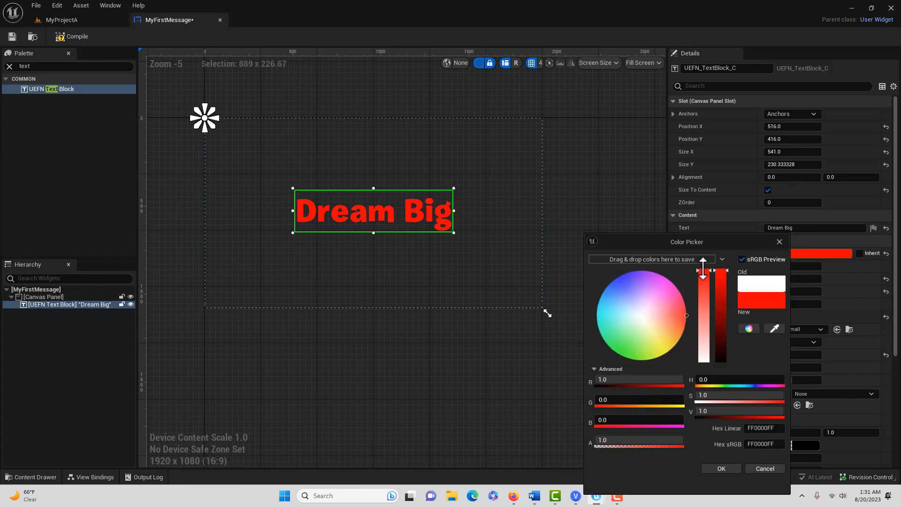
left_click(720, 469)
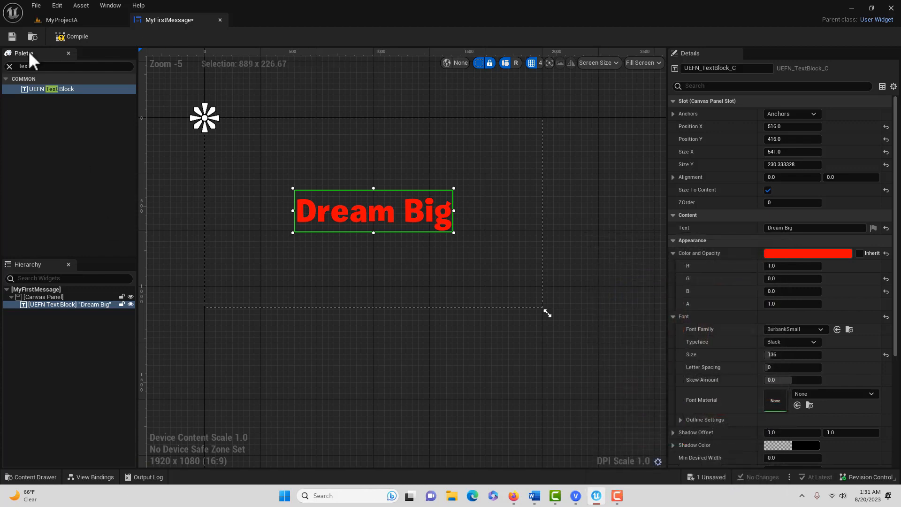
mouse_move(12, 37)
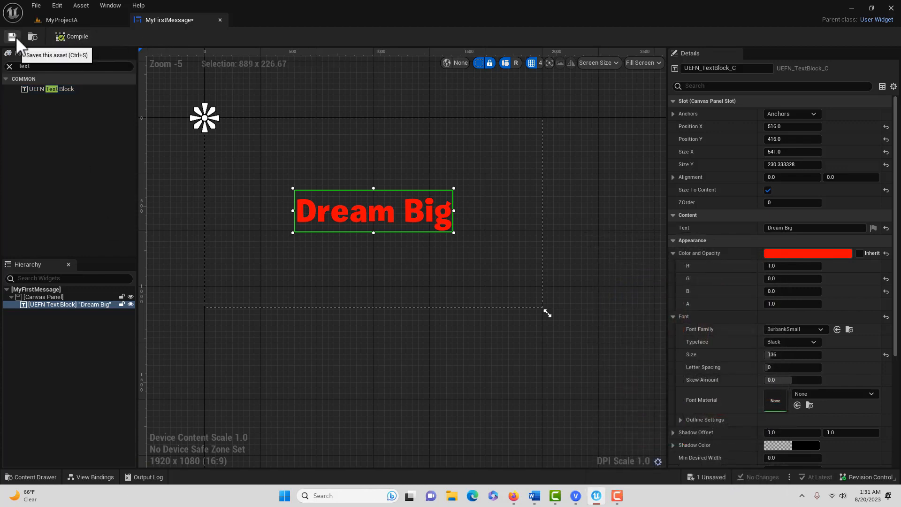
- Save the MyFirstMessage widget and return to the MyProjectA level's Content Browser
left_click(12, 37)
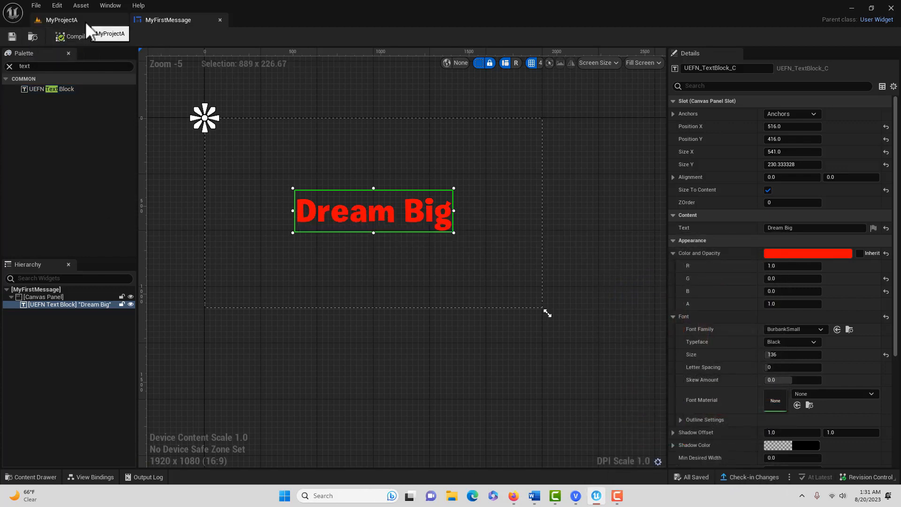
left_click(61, 20)
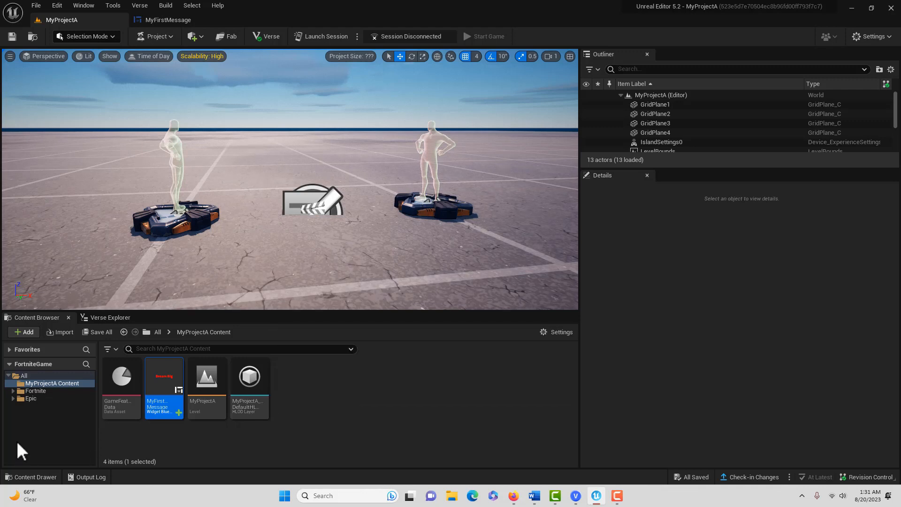
left_click(230, 349)
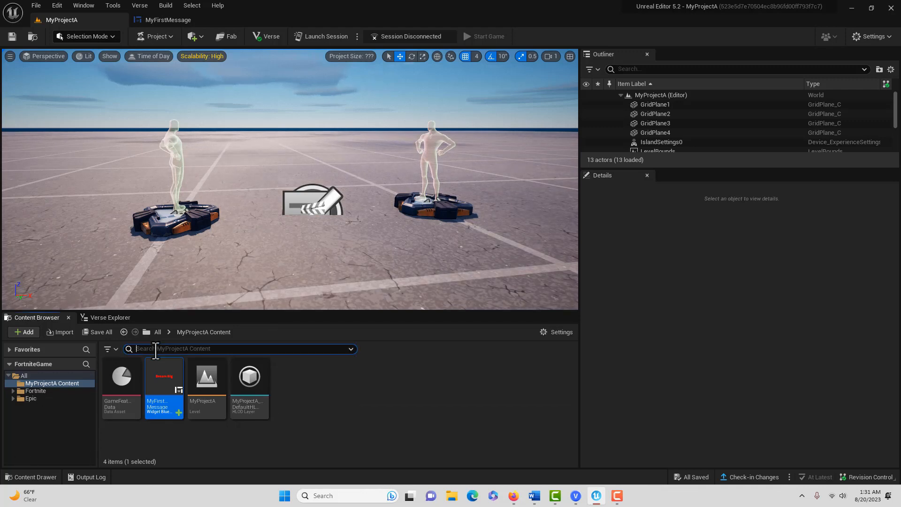
- Find the HUD Message Device via 'hud' and select the placed device to see its settings
type("hud")
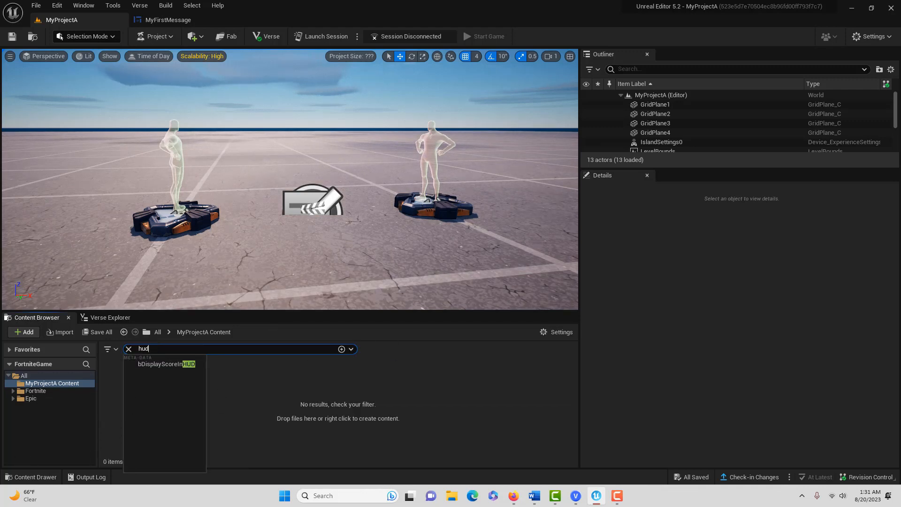
mouse_move(164, 380)
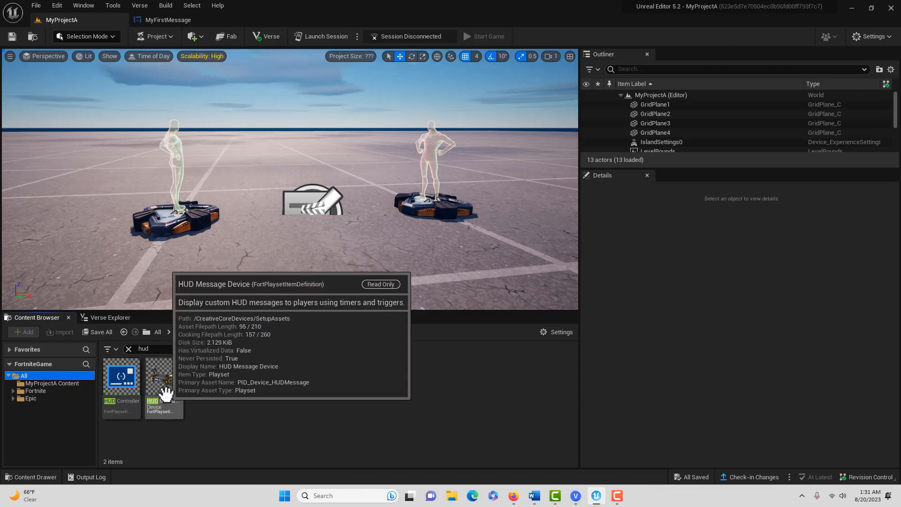
mouse_move(167, 382)
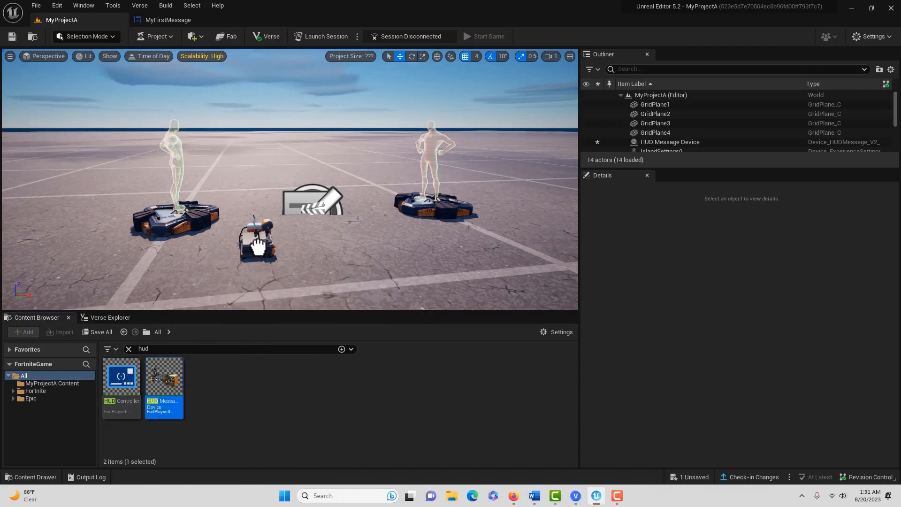
left_click(259, 238)
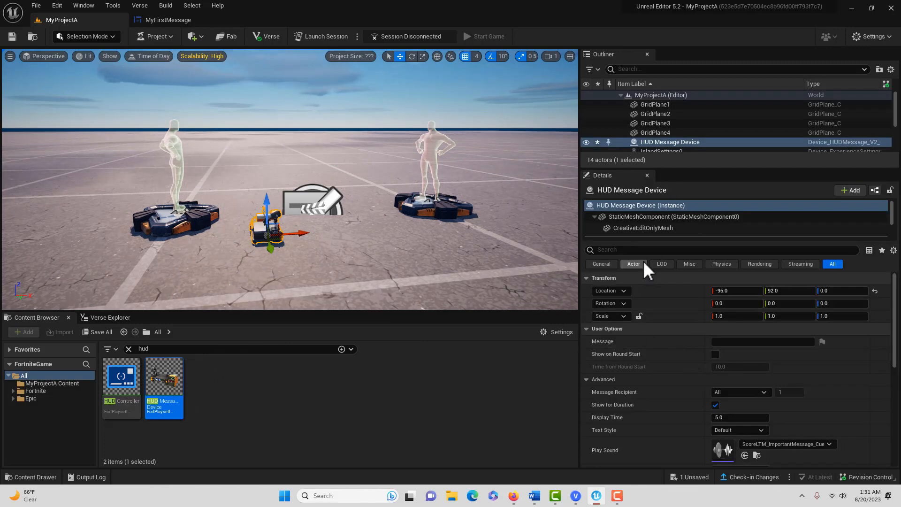
left_click(632, 250)
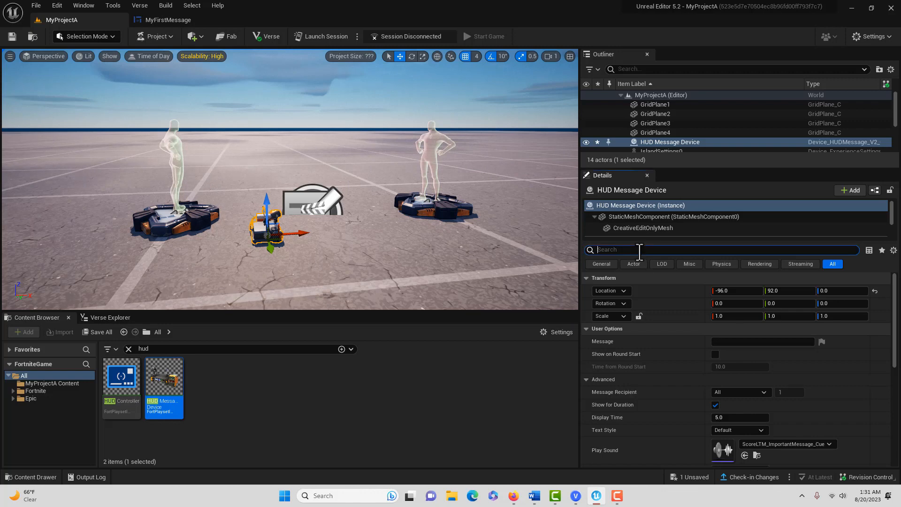
type("v")
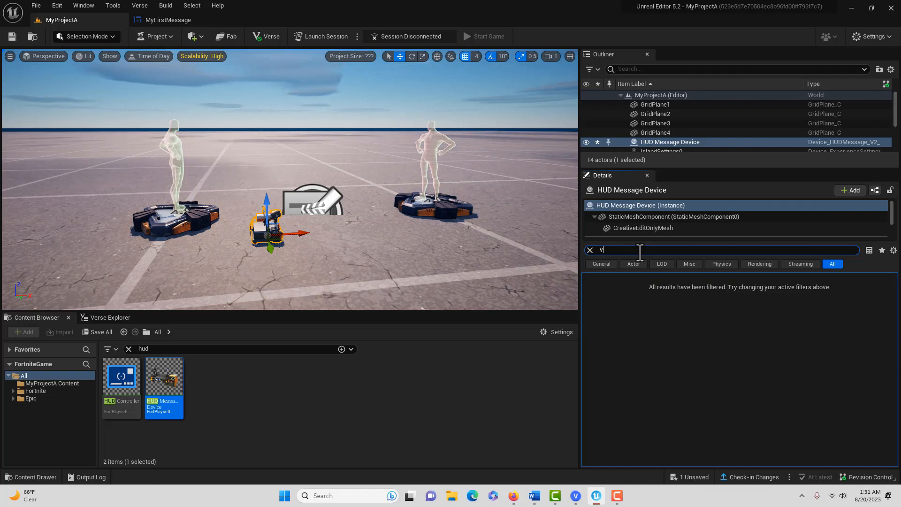
left_click(590, 249)
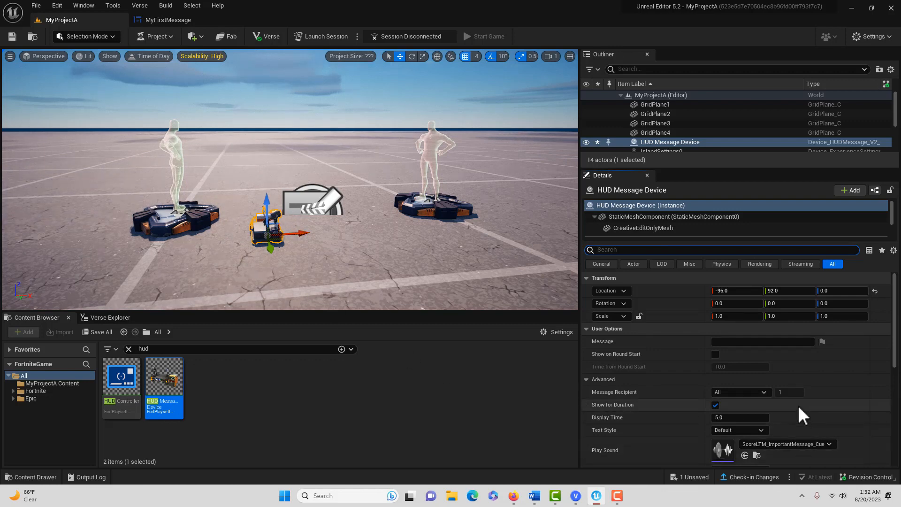
scroll("down", 3)
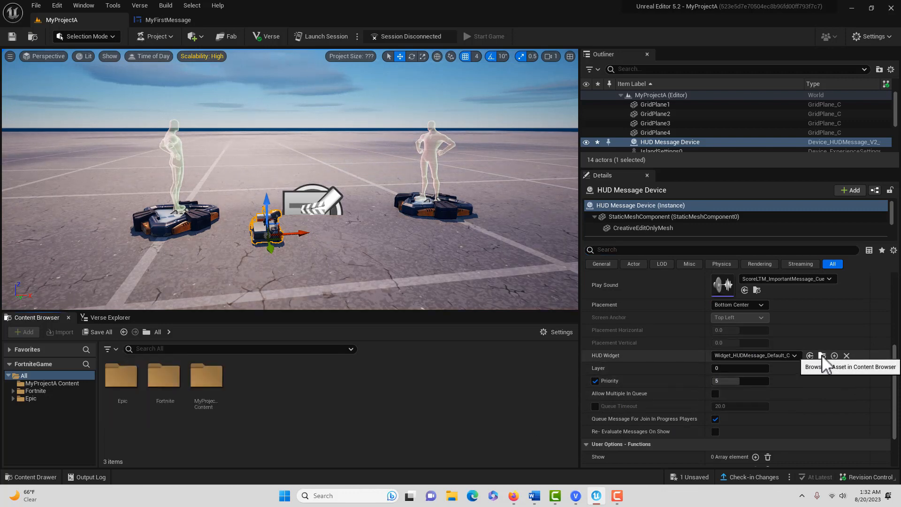
mouse_move(799, 365)
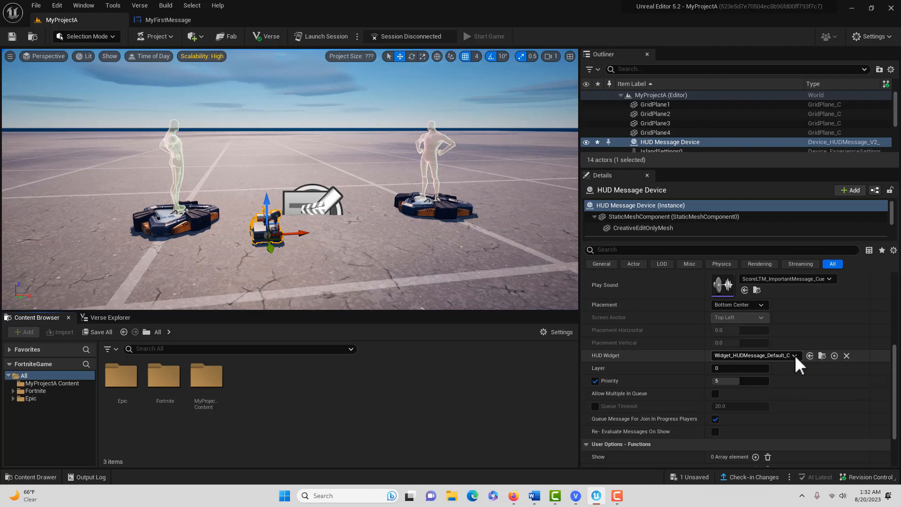
left_click(795, 354)
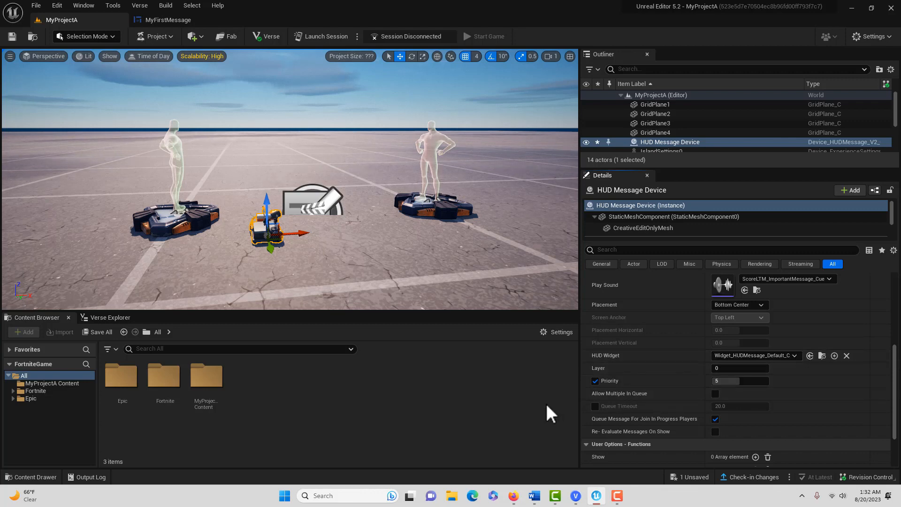
mouse_move(810, 354)
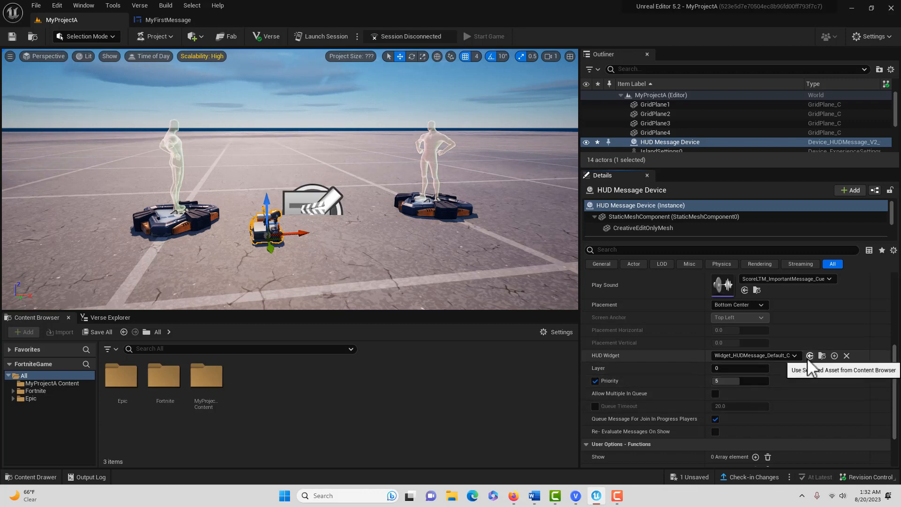
- Select MyFirstMessage in the project content and assign it as the device's HUD Widget
left_click(36, 391)
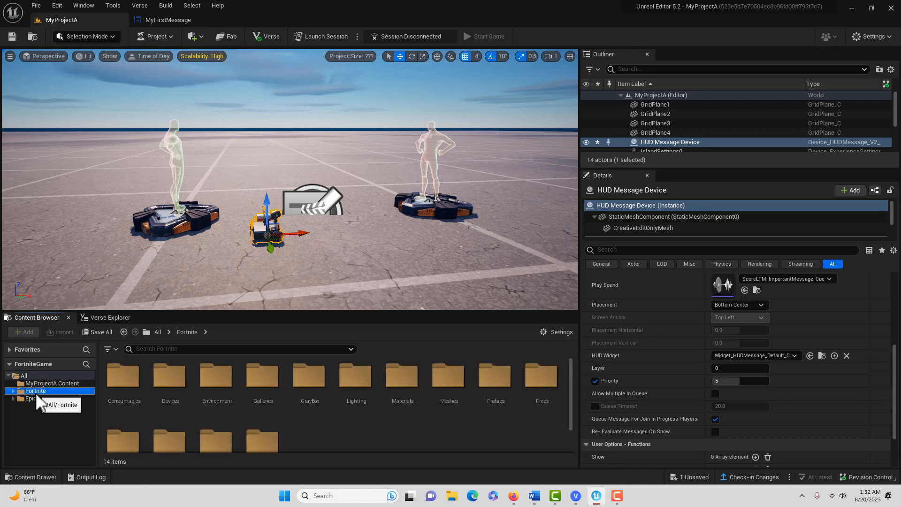
left_click(52, 383)
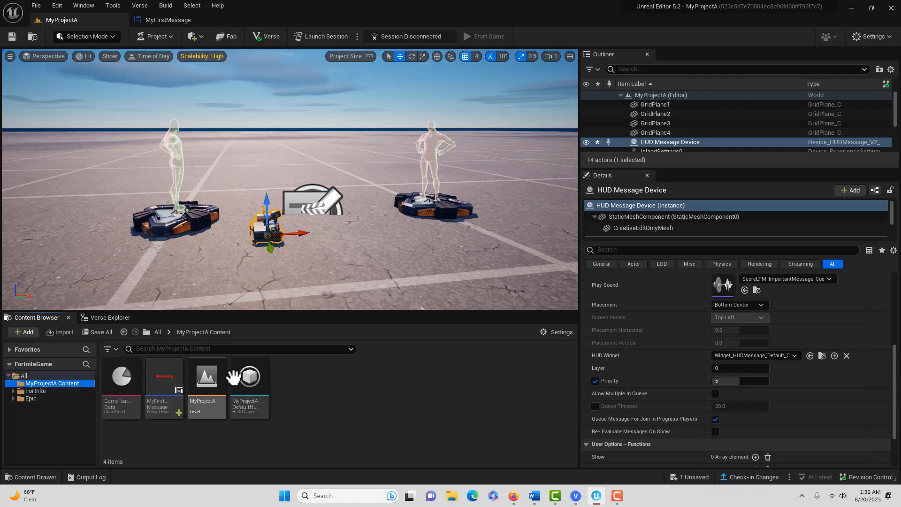
left_click(163, 379)
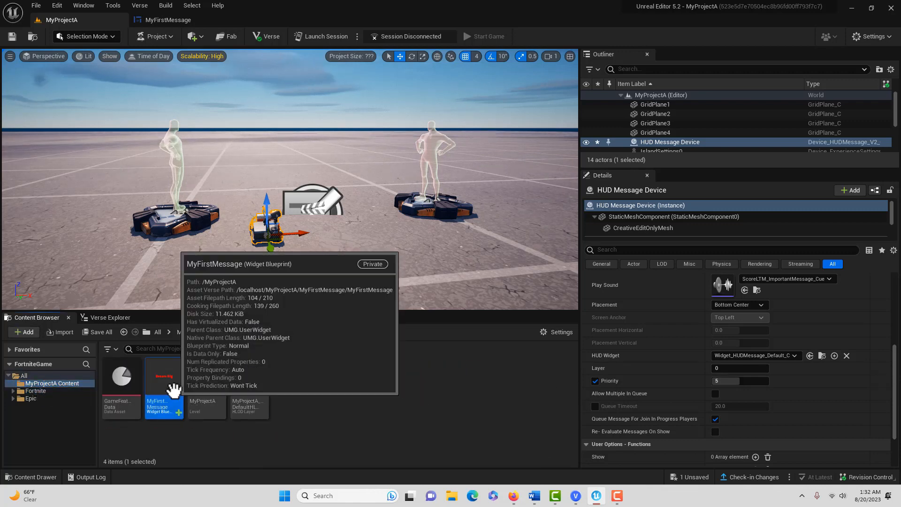
mouse_move(821, 367)
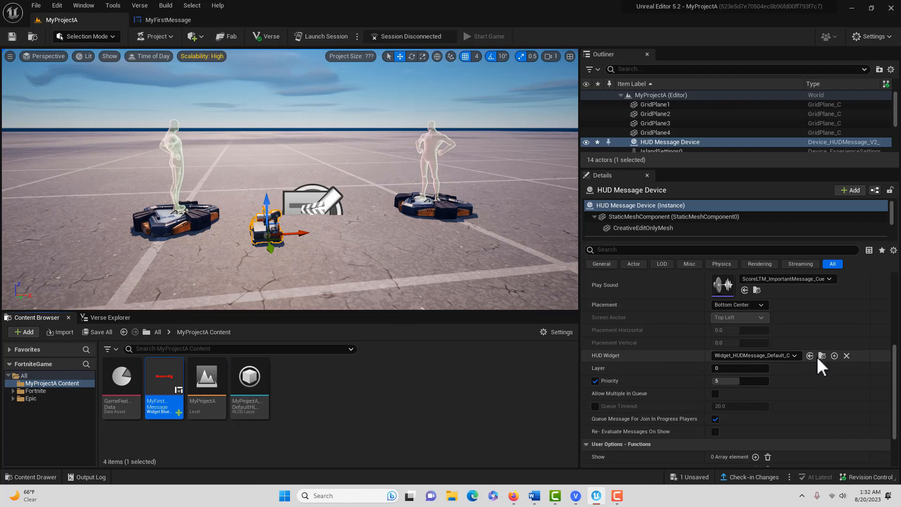
left_click(810, 355)
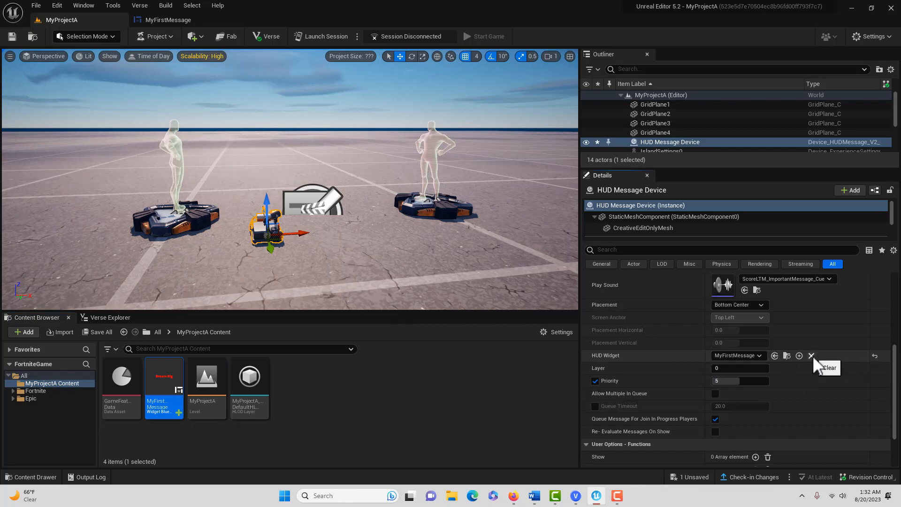
mouse_move(753, 374)
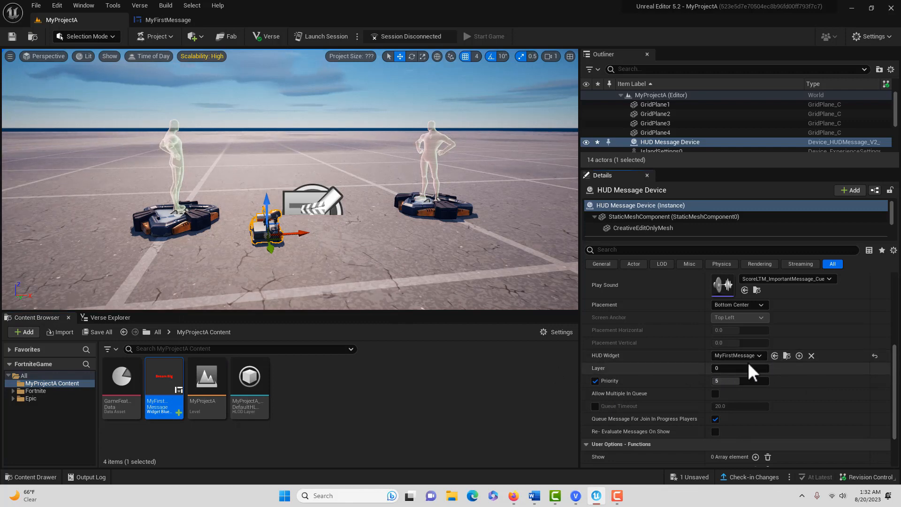
mouse_move(506, 370)
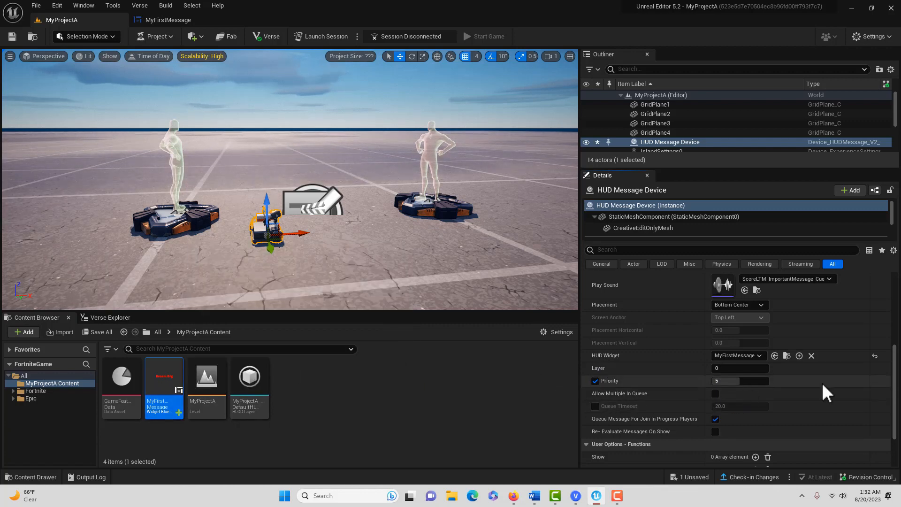
- Enable 'Show on Round Start' in the HUD Message Device's User Options
scroll("up", 3)
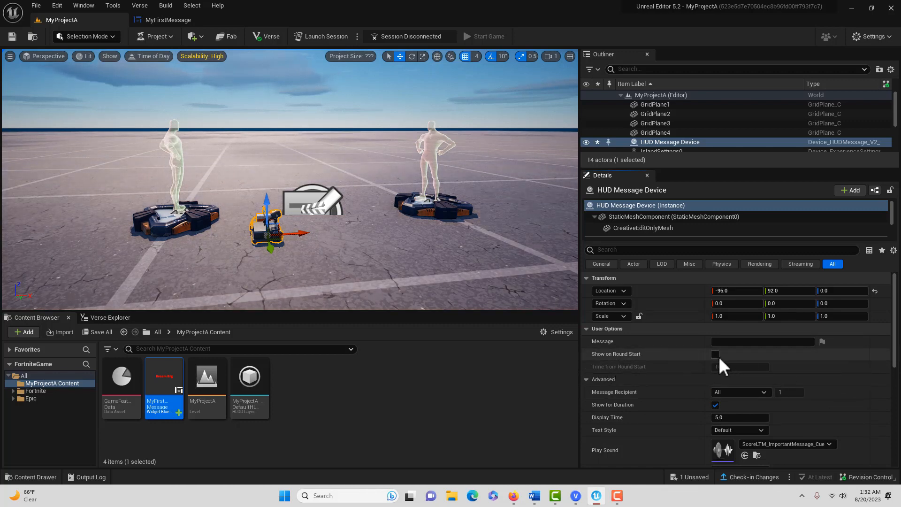
left_click(715, 354)
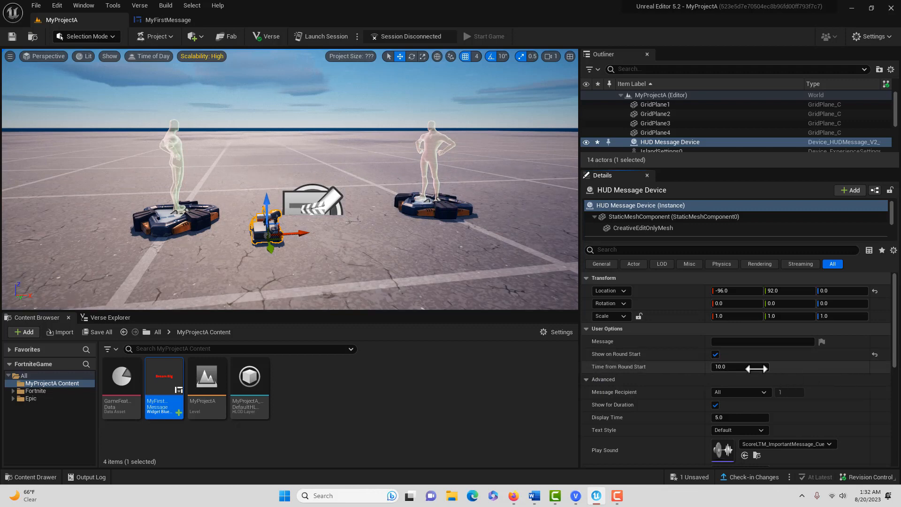
mouse_move(745, 379)
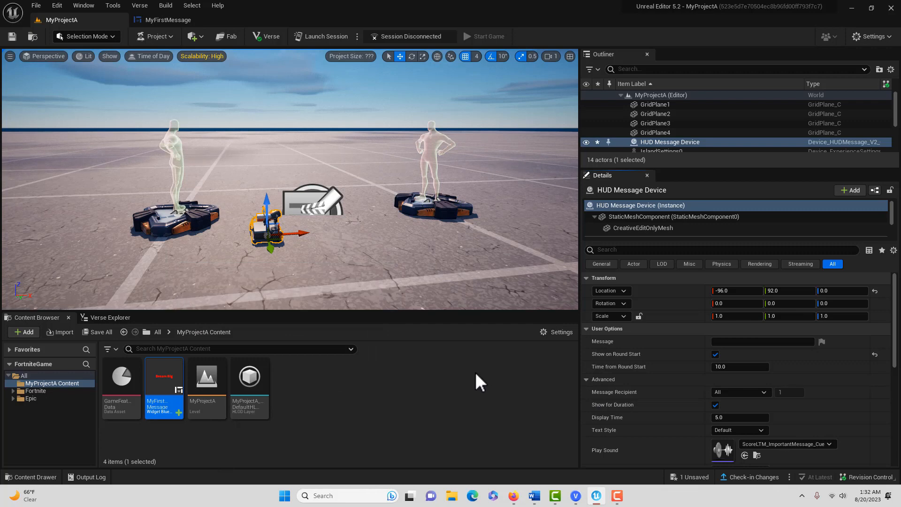
mouse_move(270, 97)
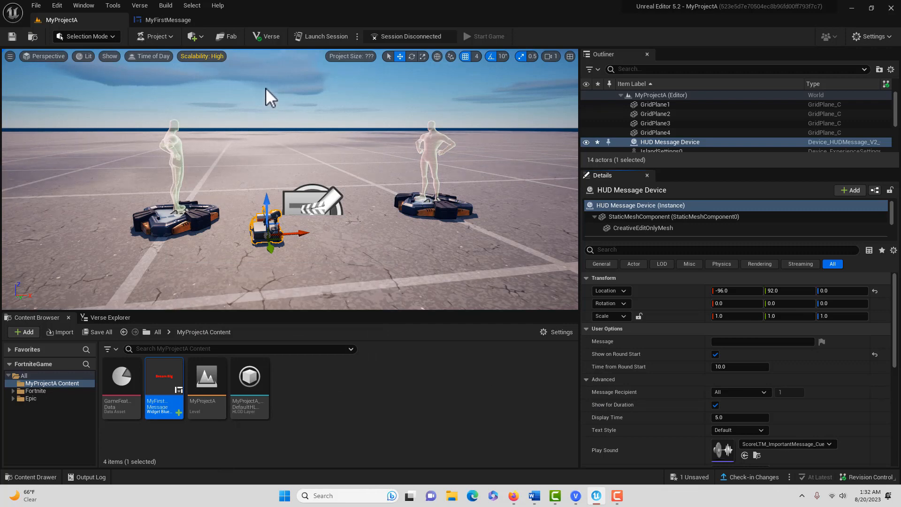
- Save all project changes and launch a live Fortnite session to test the island
left_click(35, 5)
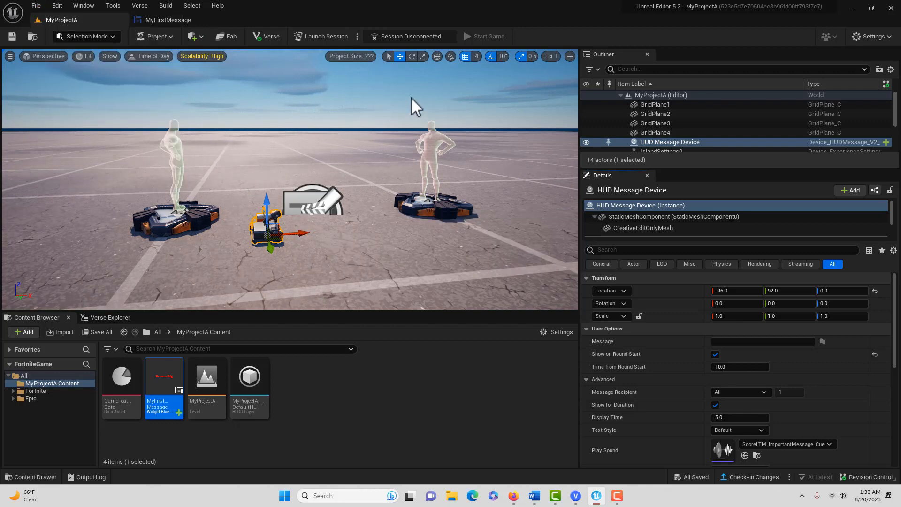
left_click(321, 36)
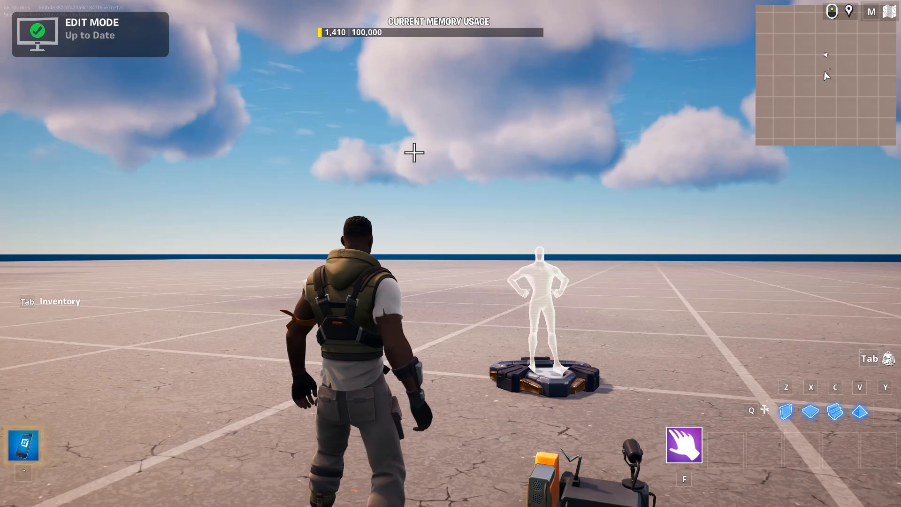
- Start the game round on the island from the Fortnite session menu
key("Escape")
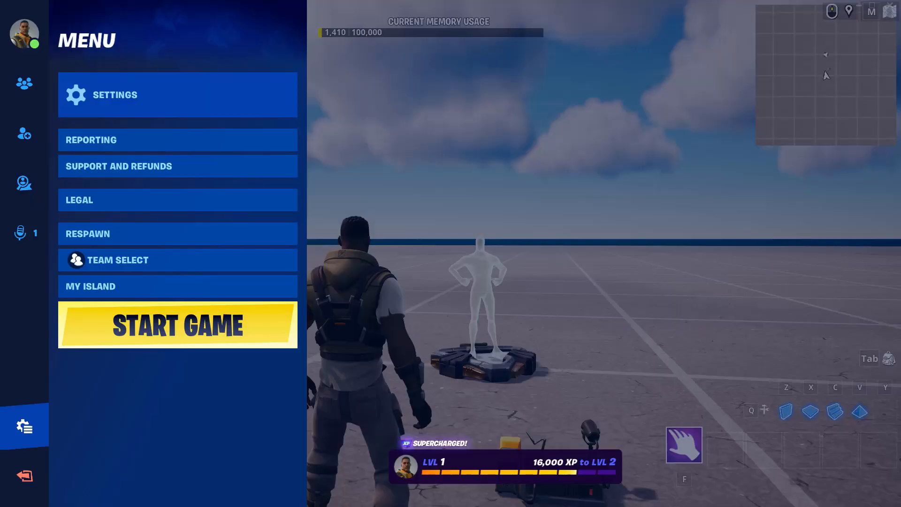
mouse_move(269, 325)
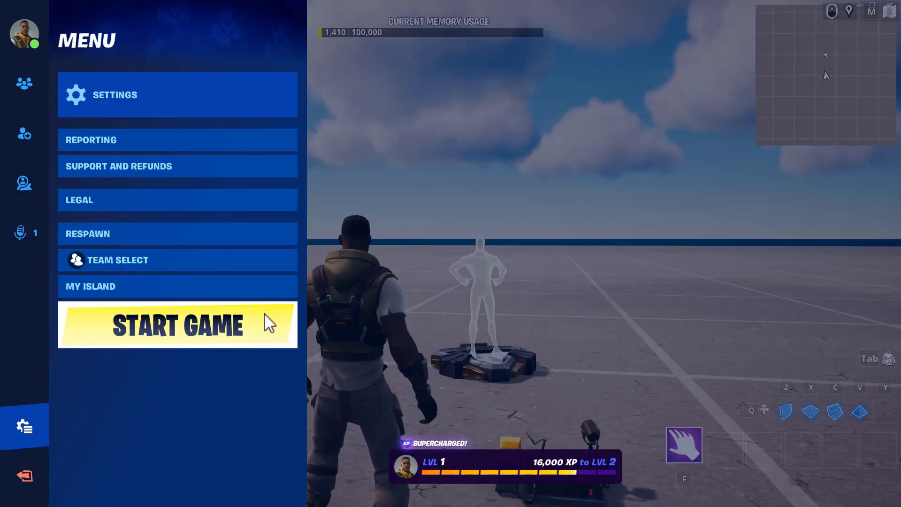
left_click(178, 325)
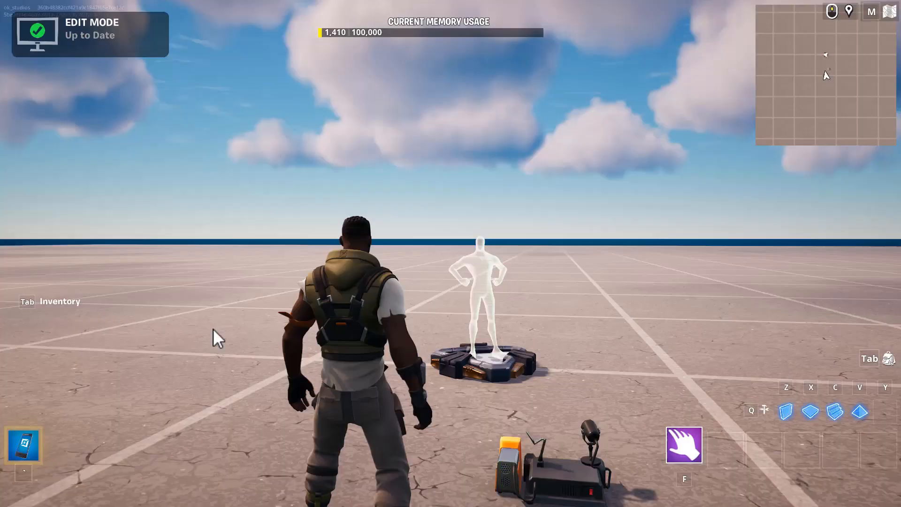